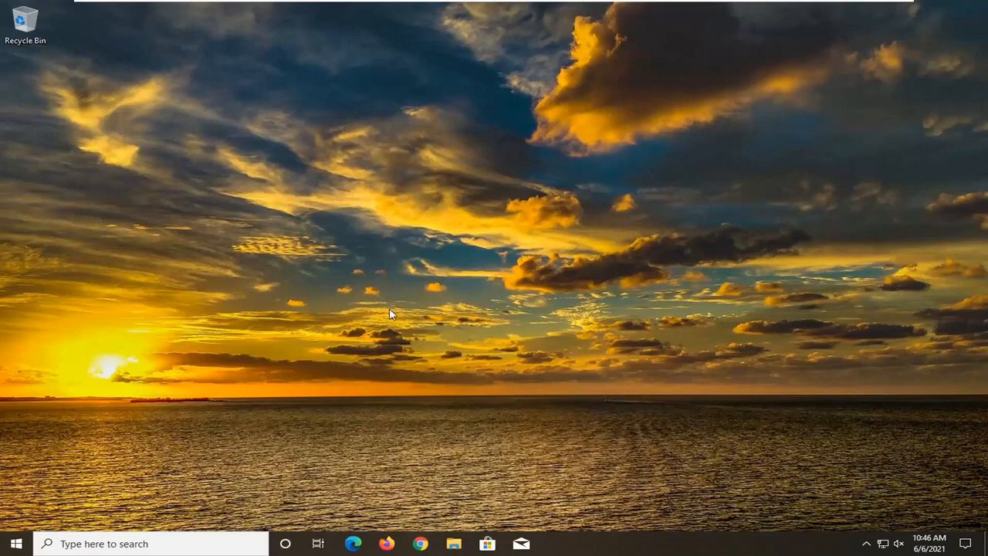
Search Start for 'settings', open the Settings app, and scroll to Update & Security
left_click(15, 544)
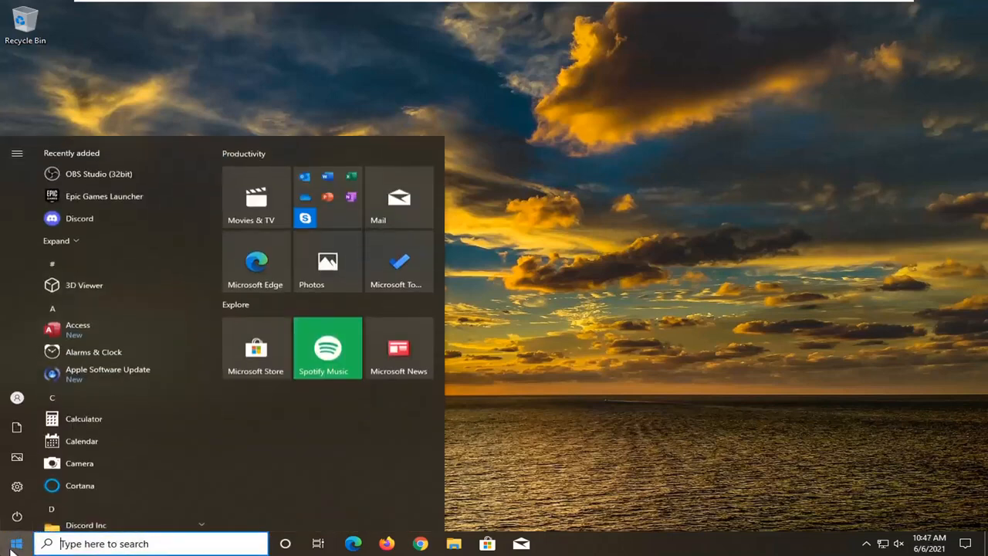
type("settings")
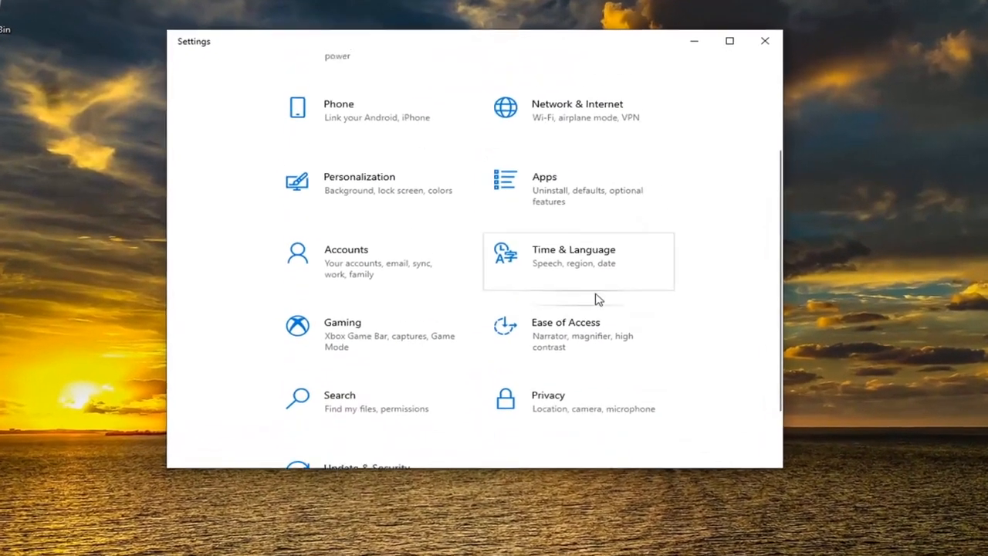
scroll("down", 3)
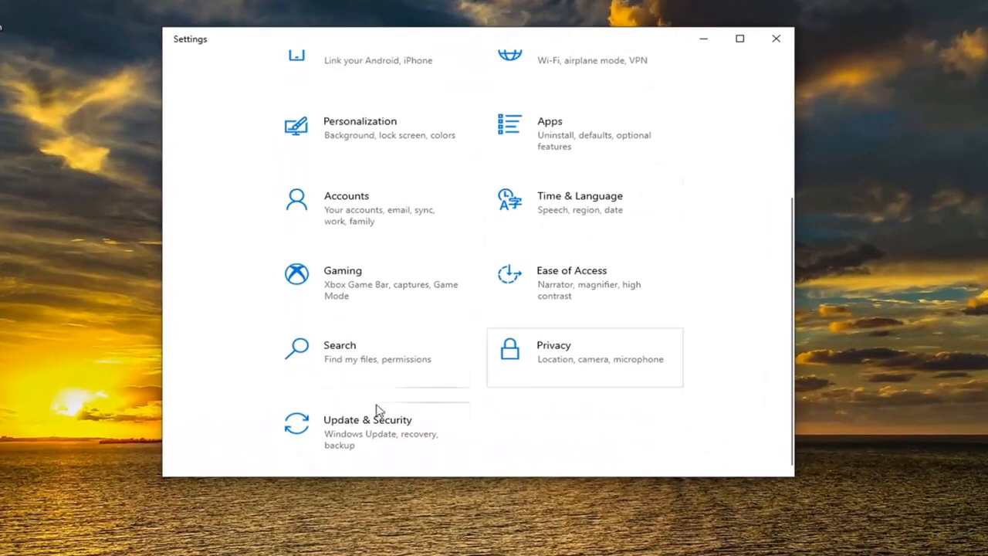
Go from Update & Security through View update history to Uninstall updates
left_click(368, 420)
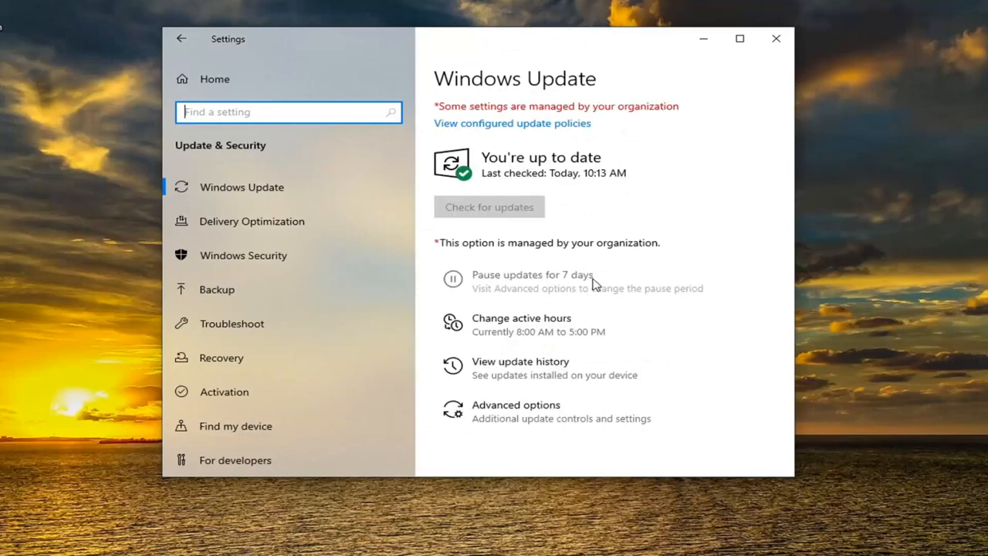
mouse_move(529, 369)
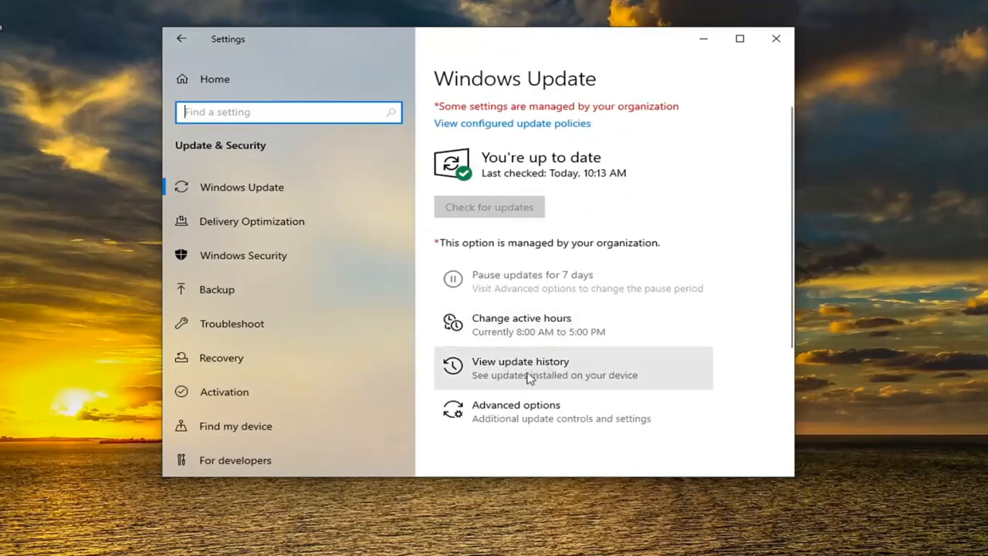
left_click(520, 361)
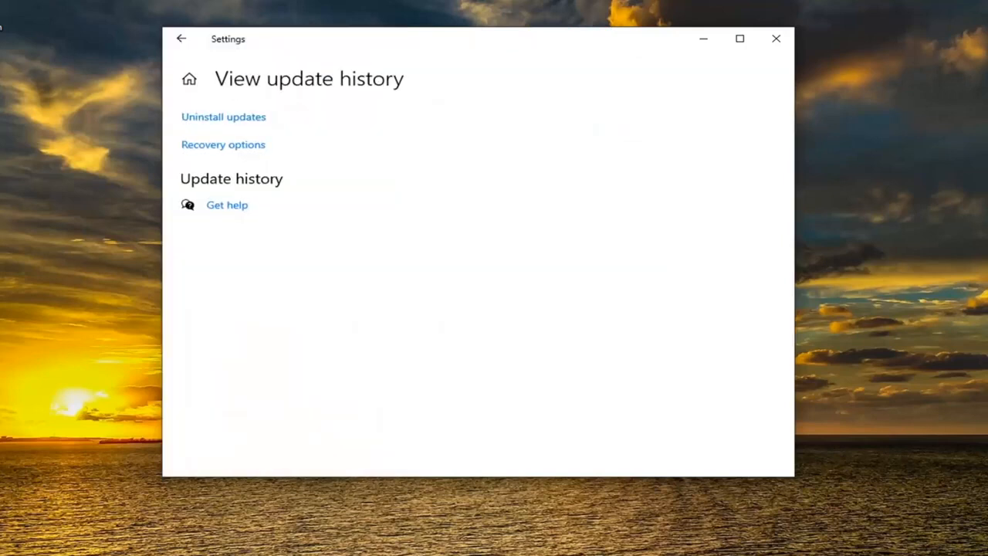
mouse_move(238, 122)
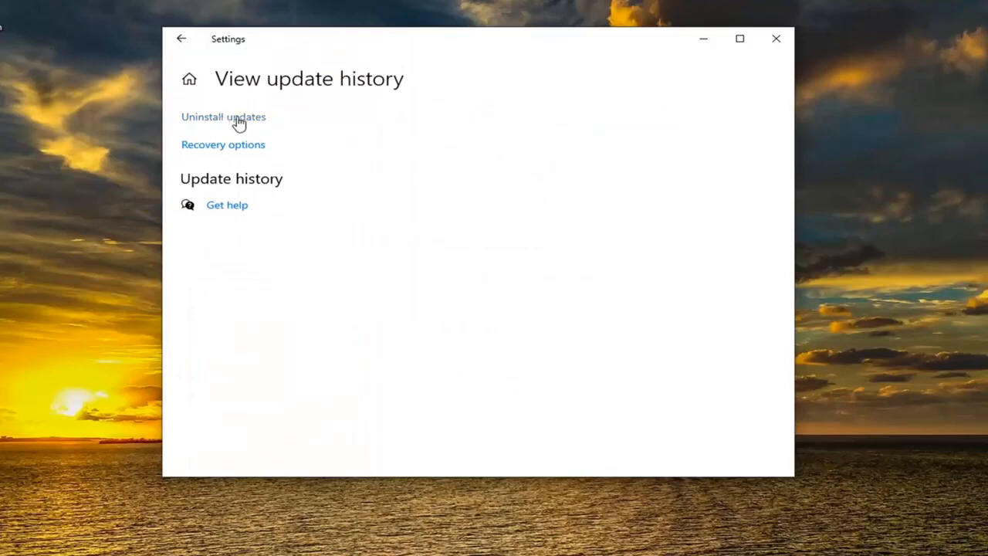
left_click(223, 117)
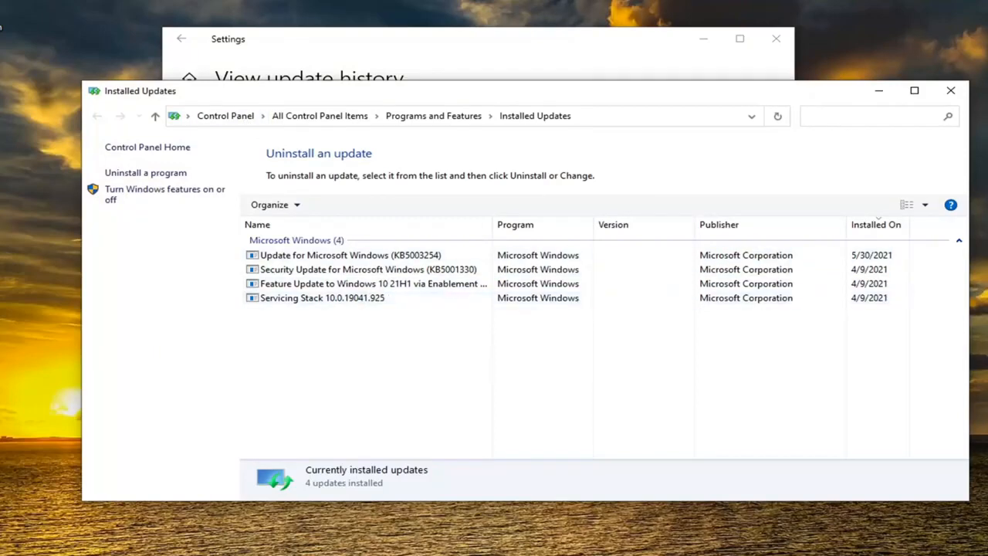
Select Servicing Stack 10.0.19041.925, widen the Name column, then select the 21H1 feature update (KB5000736)
left_click(367, 269)
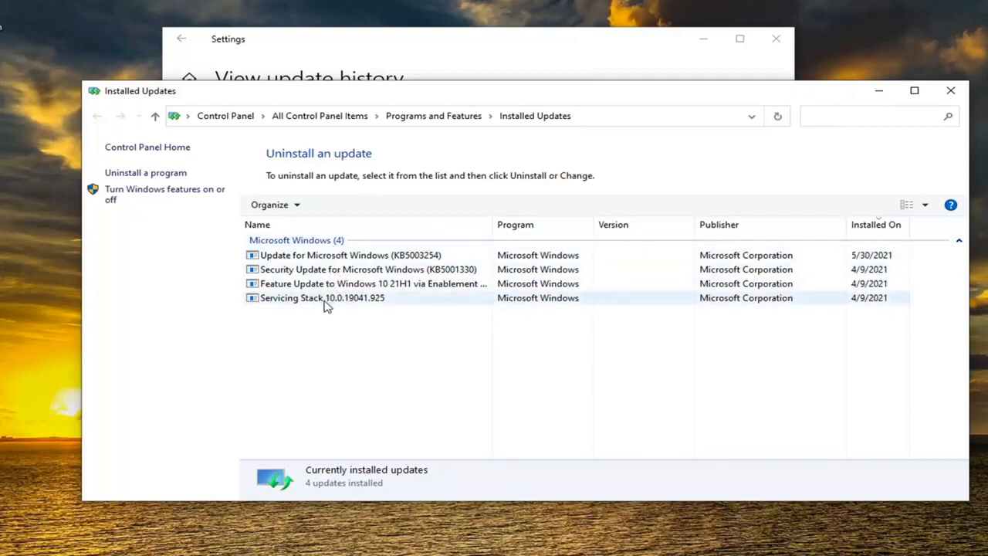
left_click(322, 298)
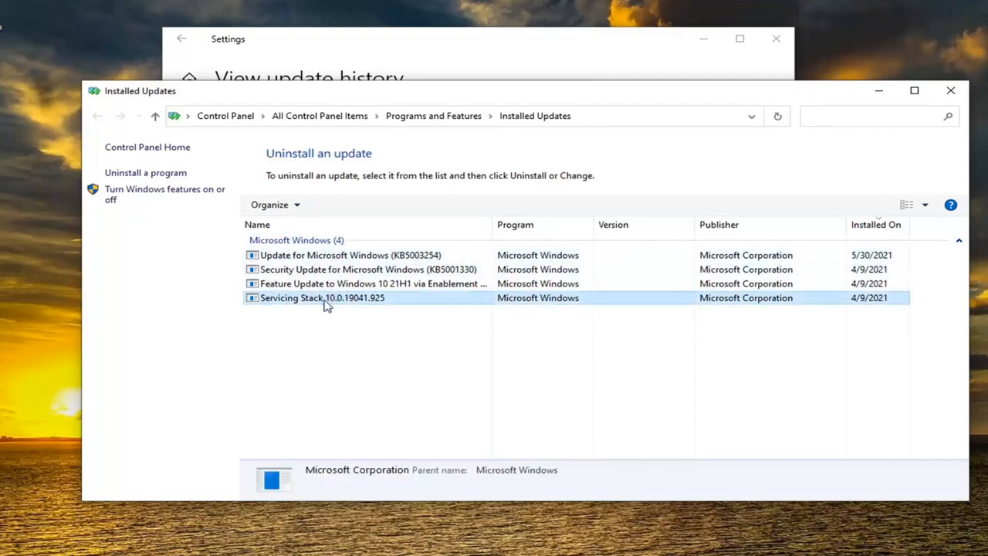
left_click(348, 255)
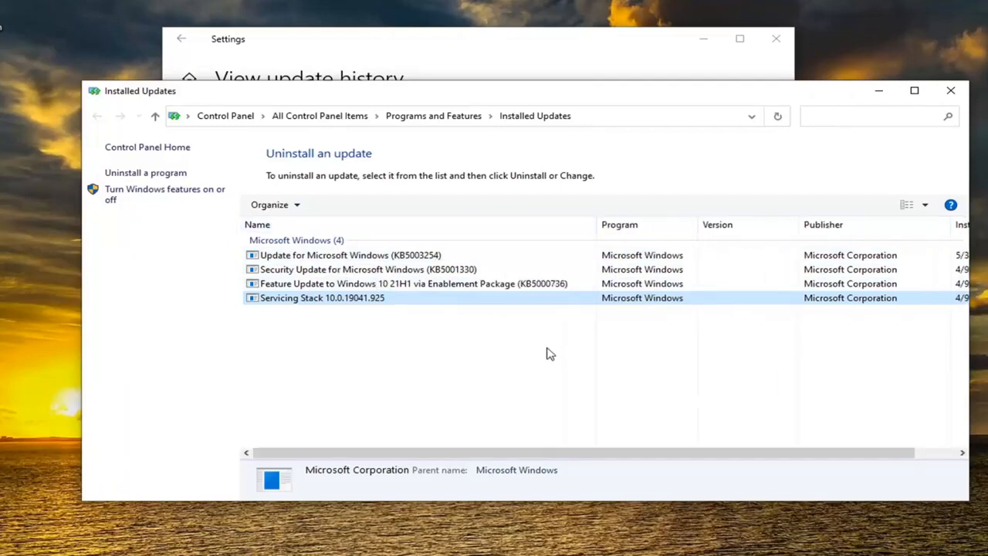
mouse_move(555, 390)
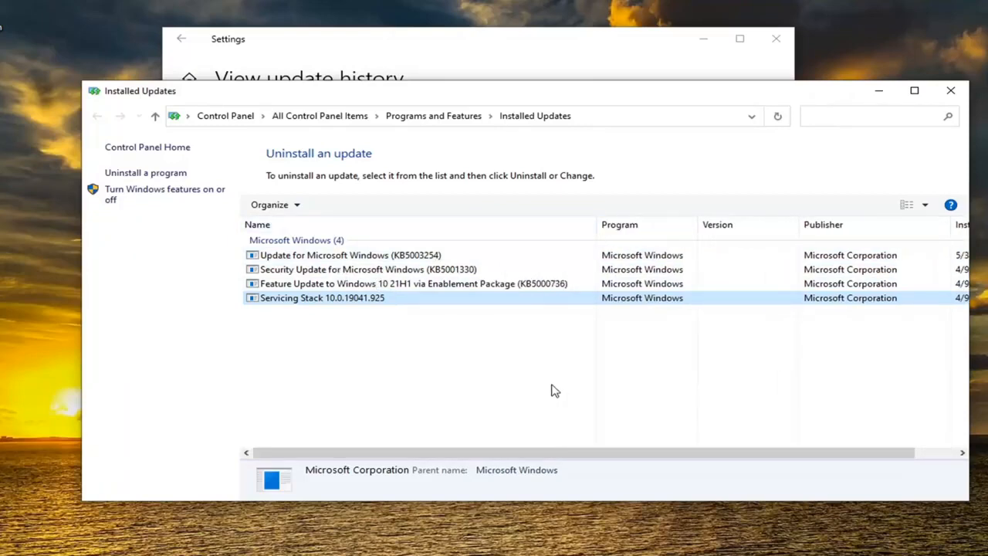
mouse_move(398, 331)
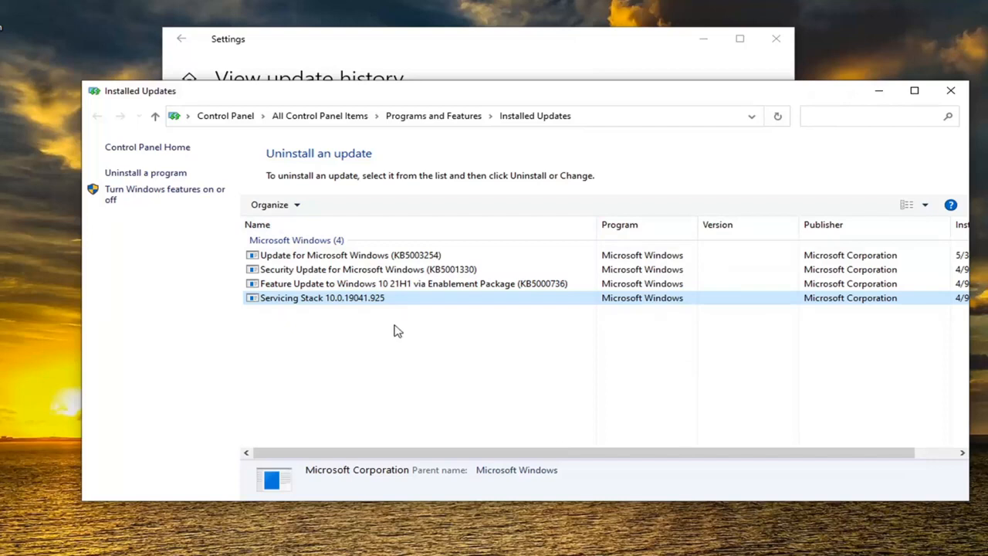
left_click(413, 284)
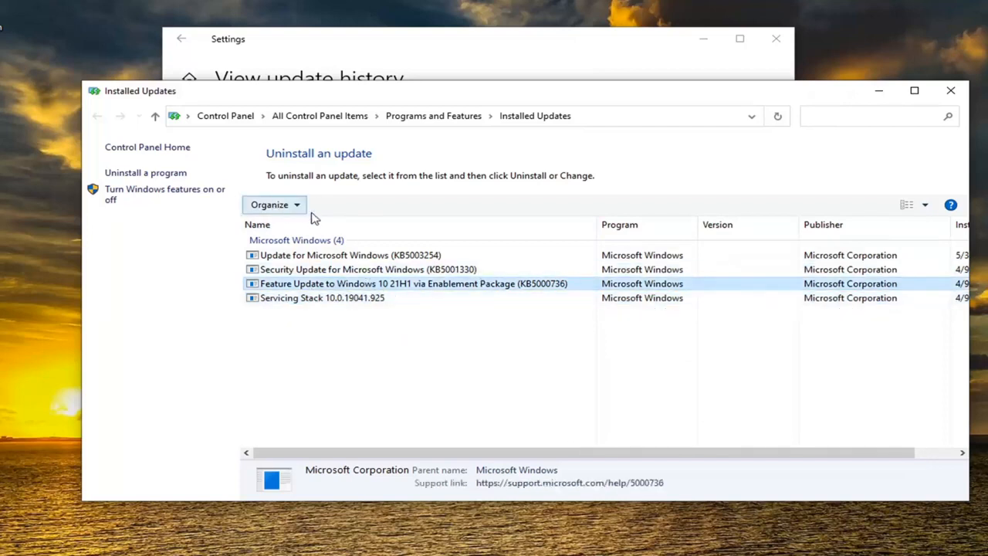
mouse_move(235, 263)
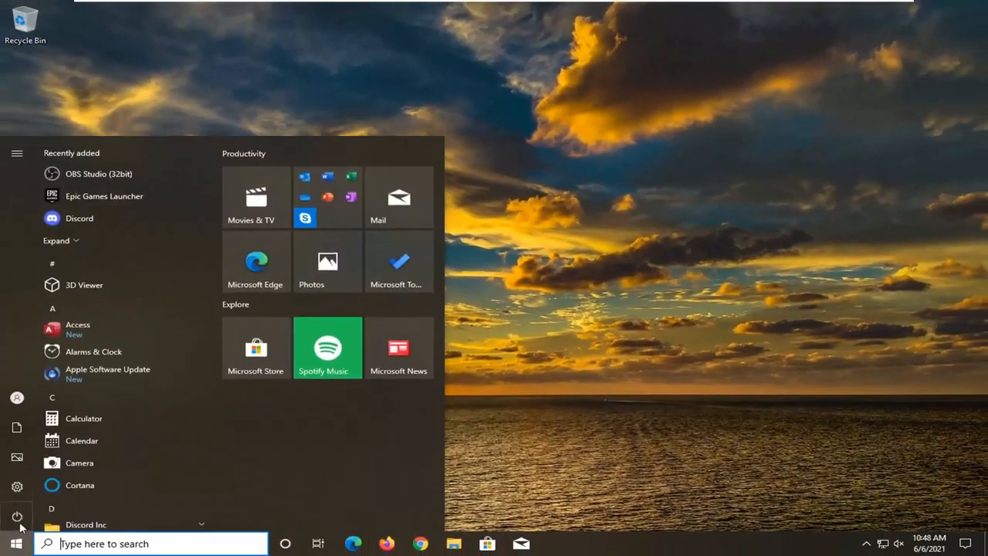
Restart into recovery and choose Troubleshoot > Advanced options > System Restore
left_click(17, 517)
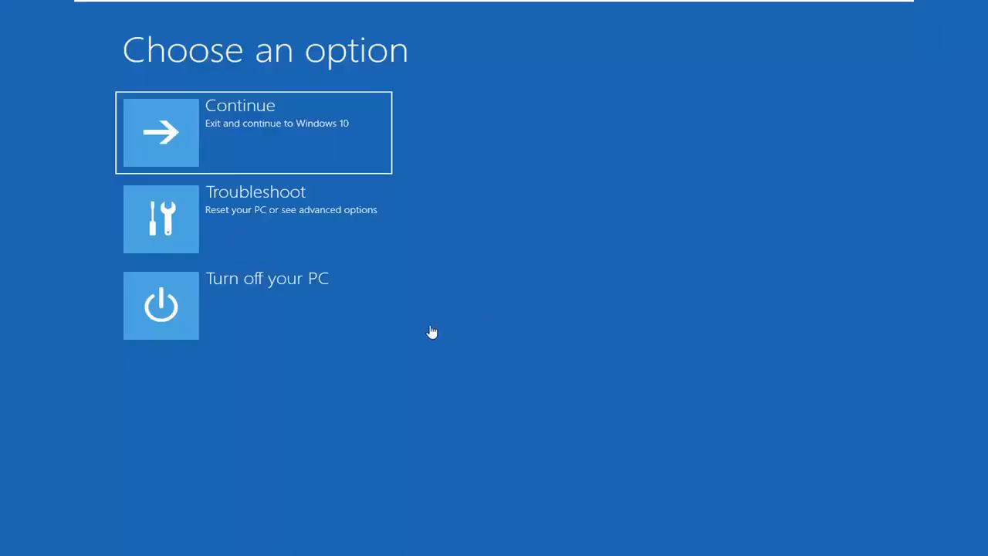
left_click(253, 218)
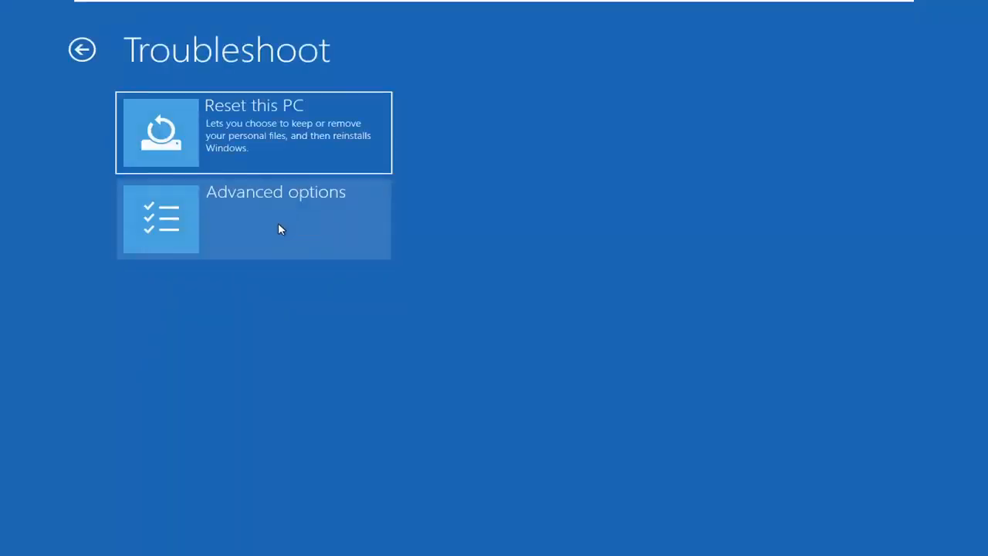
left_click(254, 218)
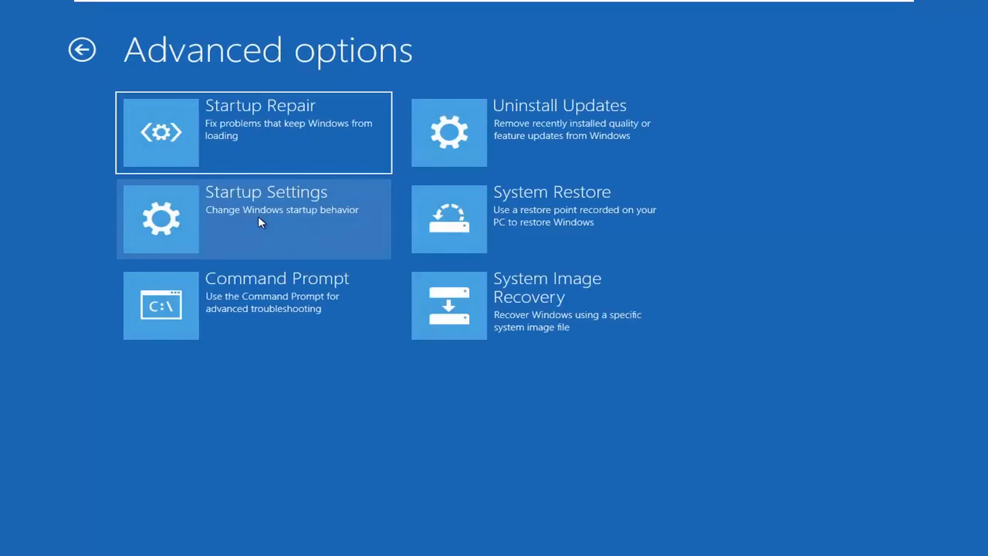
left_click(254, 219)
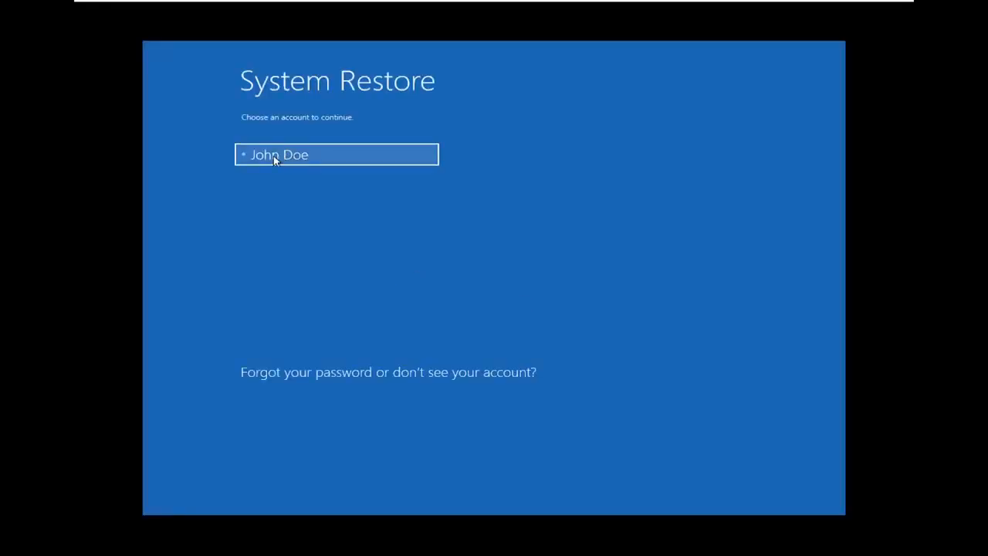
Sign in with the account and a blank password to reach the 'no restore points' message
left_click(336, 154)
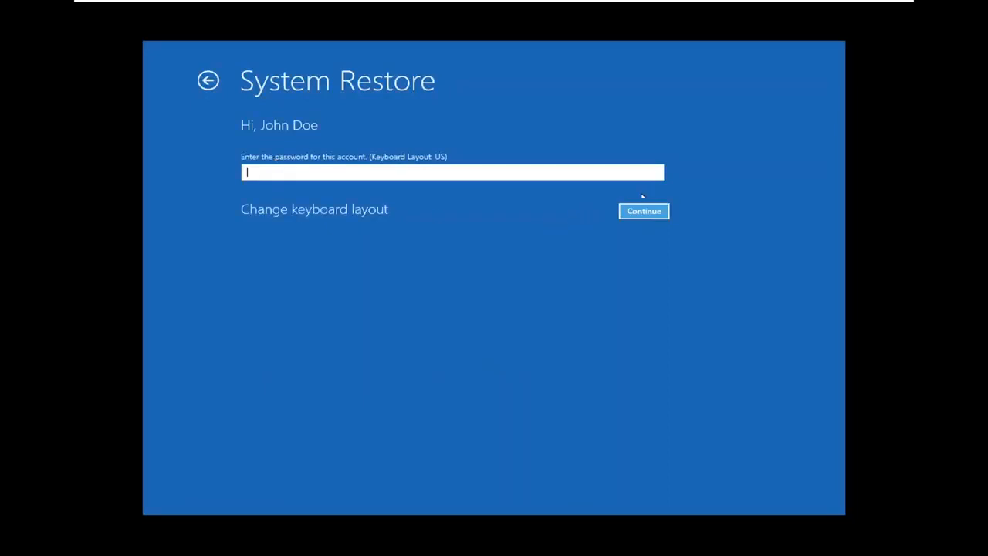
left_click(644, 210)
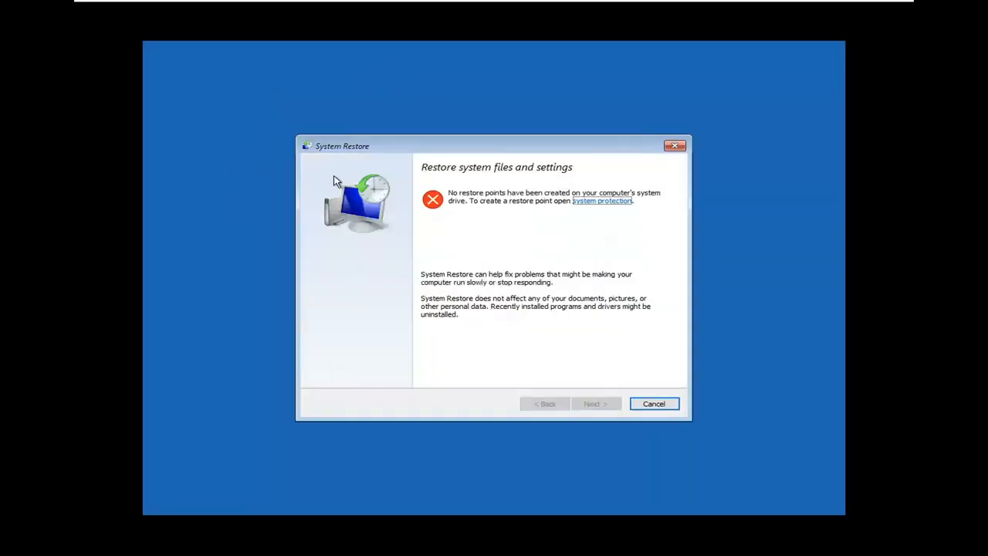
mouse_move(495, 251)
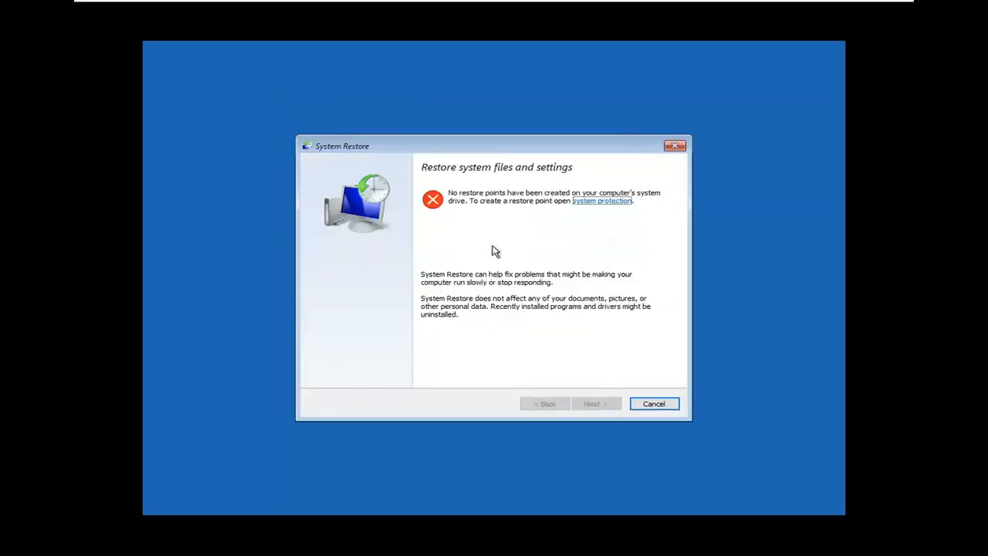
mouse_move(466, 251)
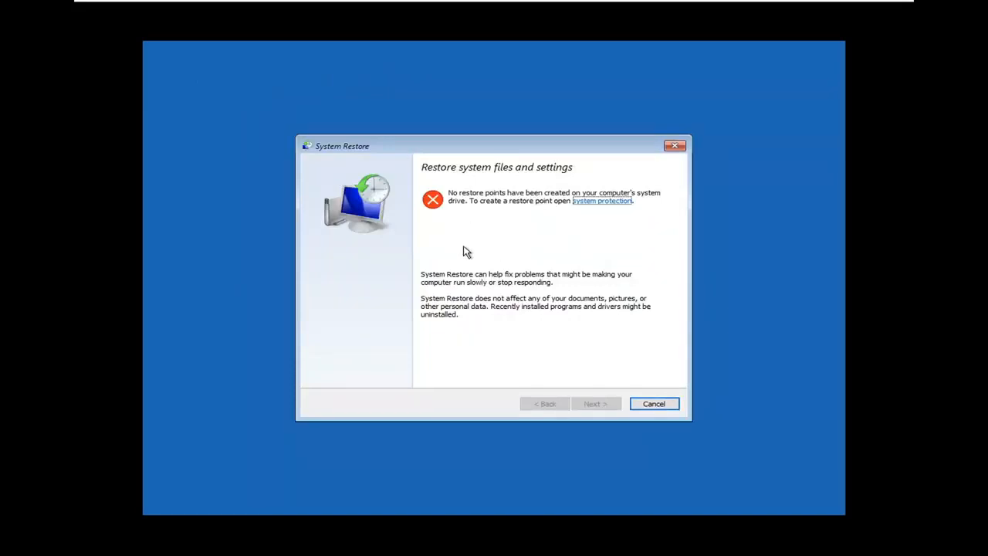
mouse_move(587, 410)
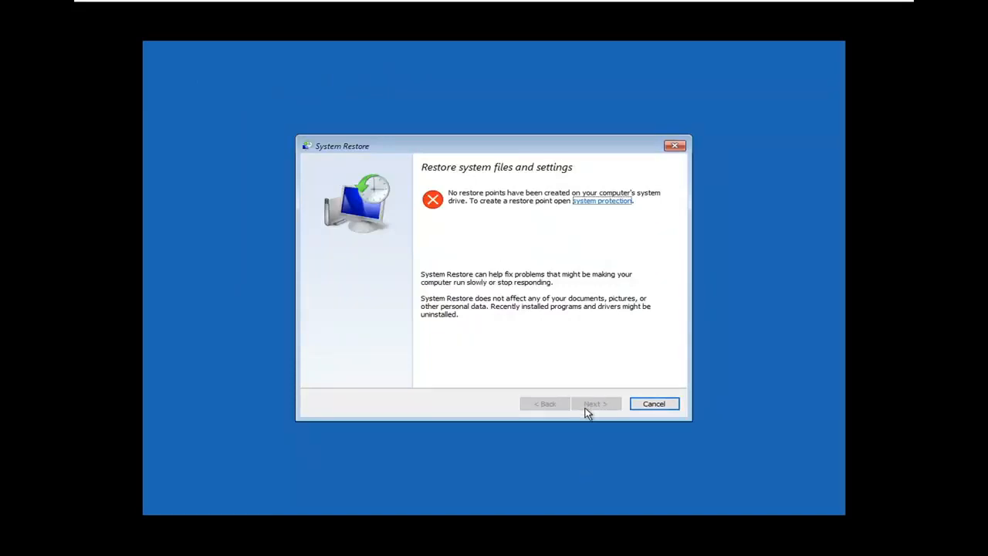
mouse_move(564, 325)
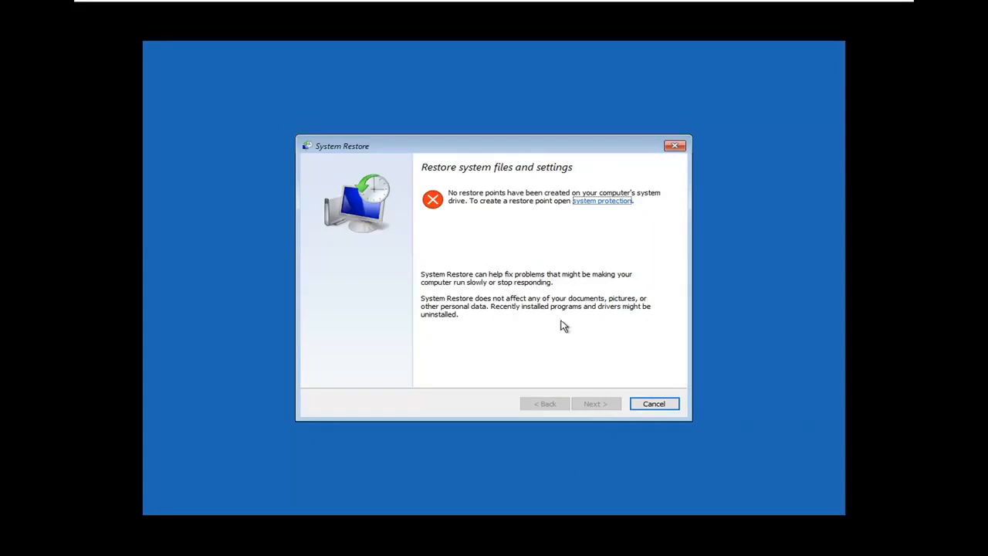
mouse_move(595, 322)
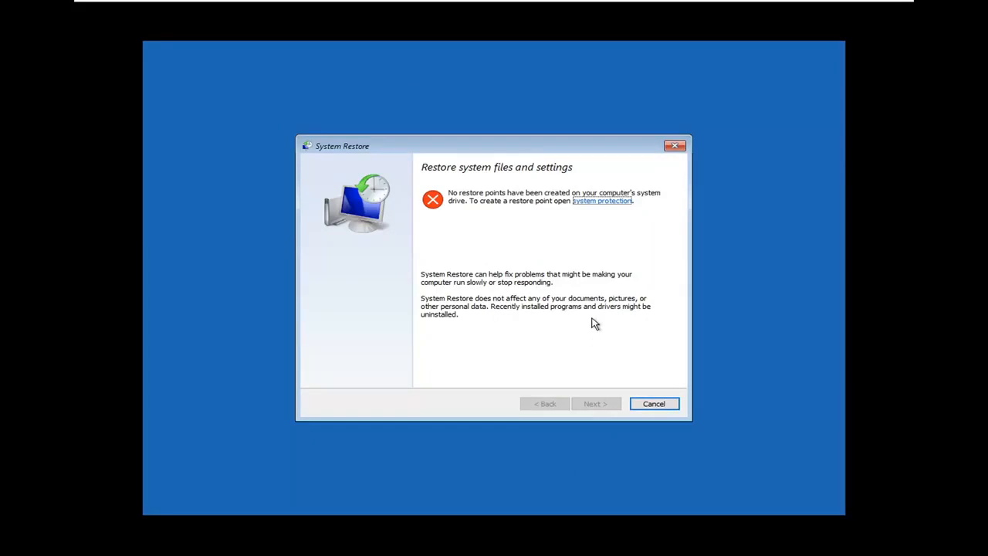
mouse_move(534, 261)
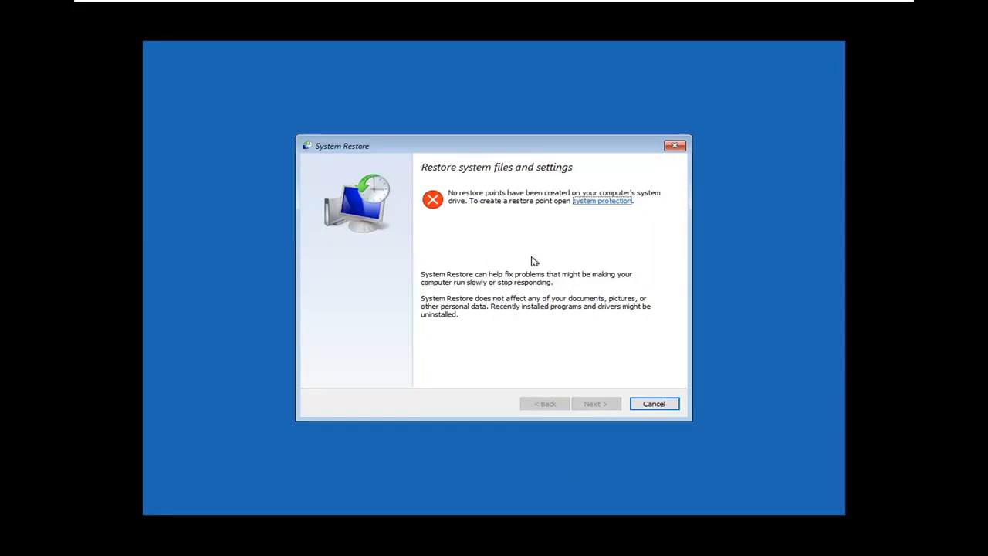
mouse_move(501, 232)
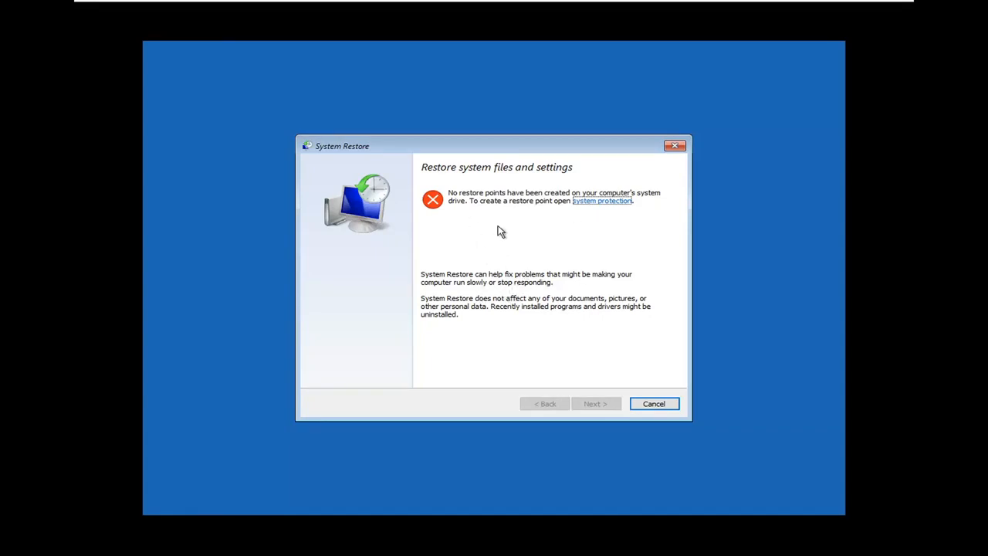
mouse_move(680, 407)
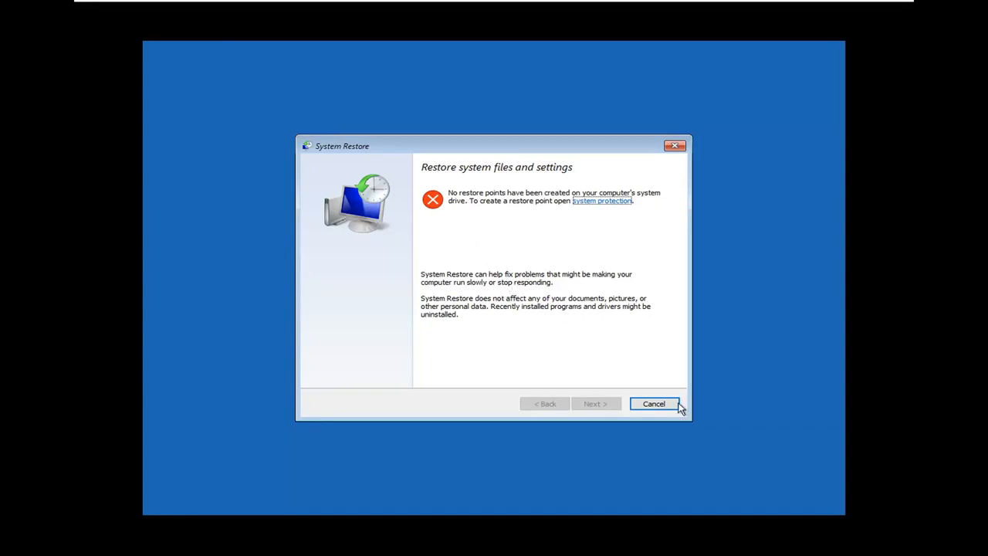
Cancel System Restore and run Startup Repair from Troubleshoot > Advanced options
left_click(654, 403)
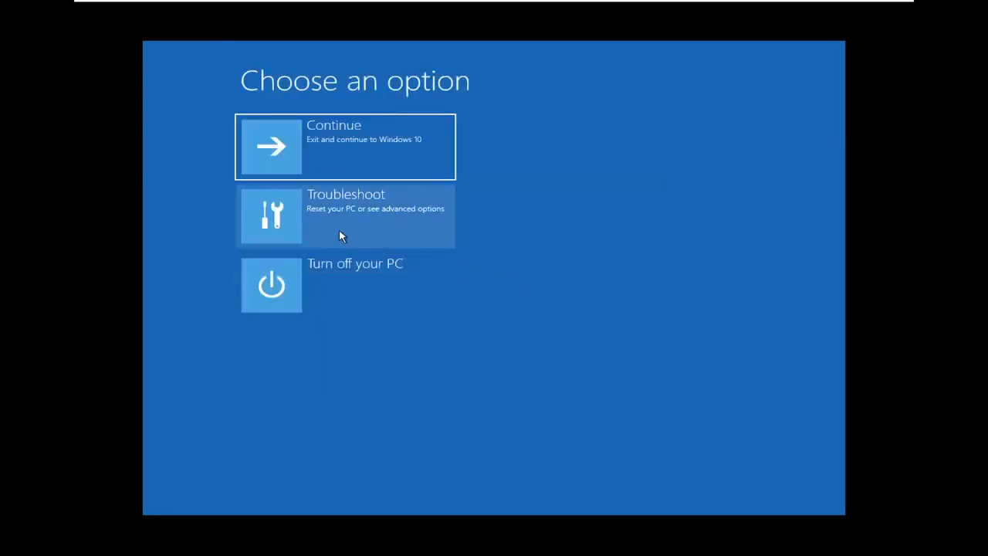
left_click(346, 216)
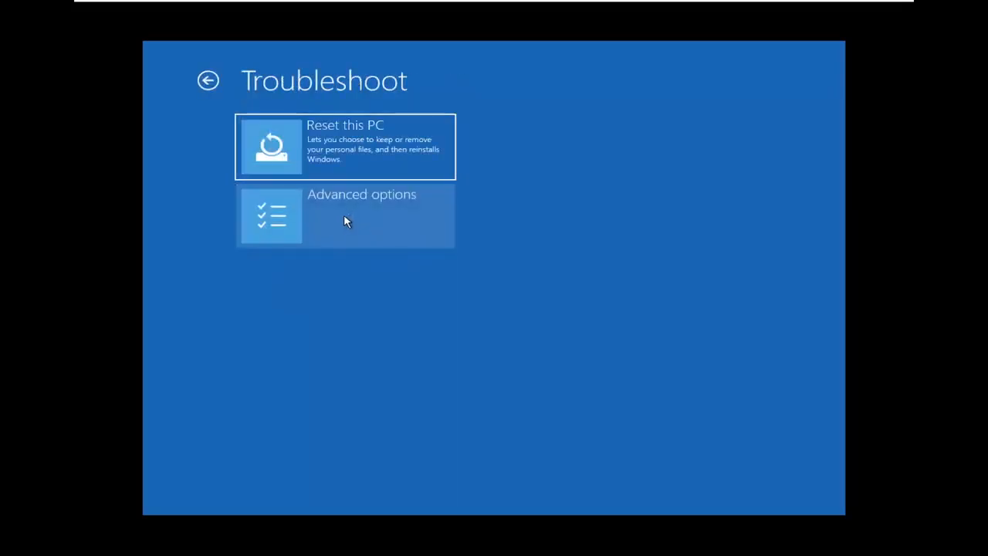
left_click(345, 215)
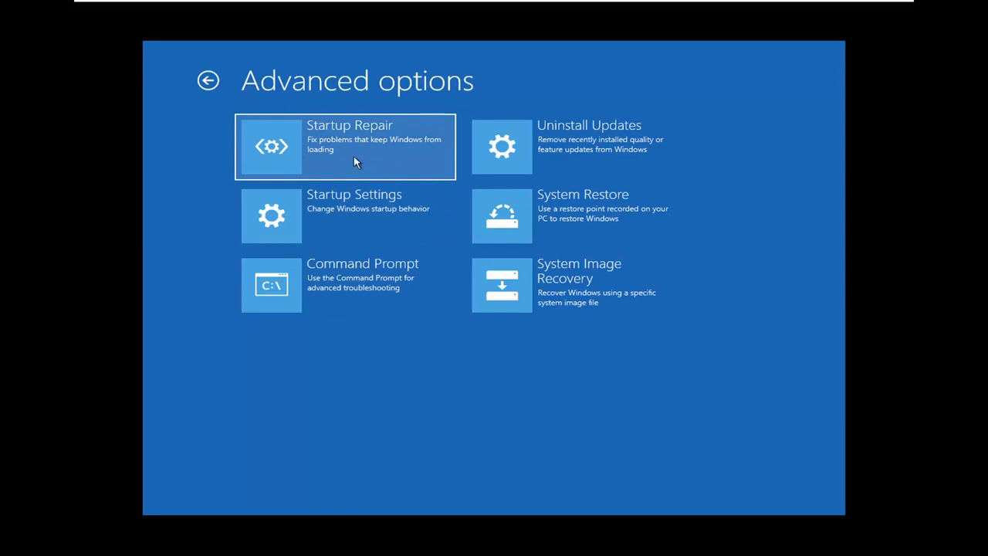
left_click(347, 147)
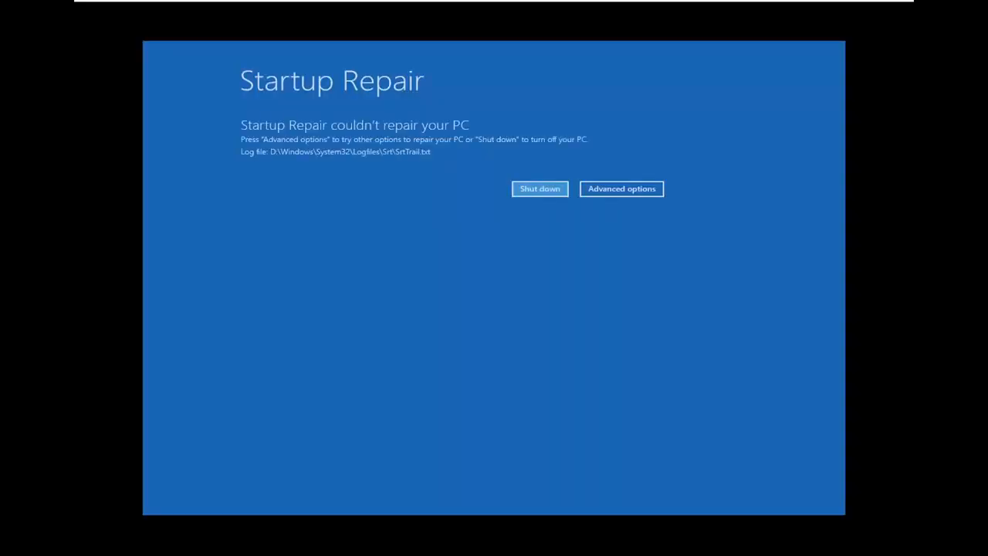
mouse_move(473, 96)
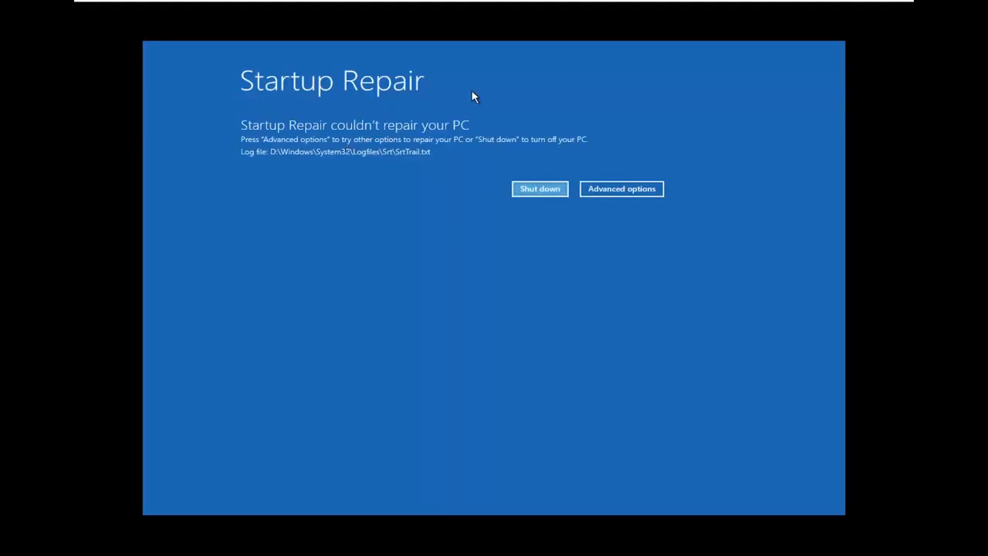
mouse_move(382, 143)
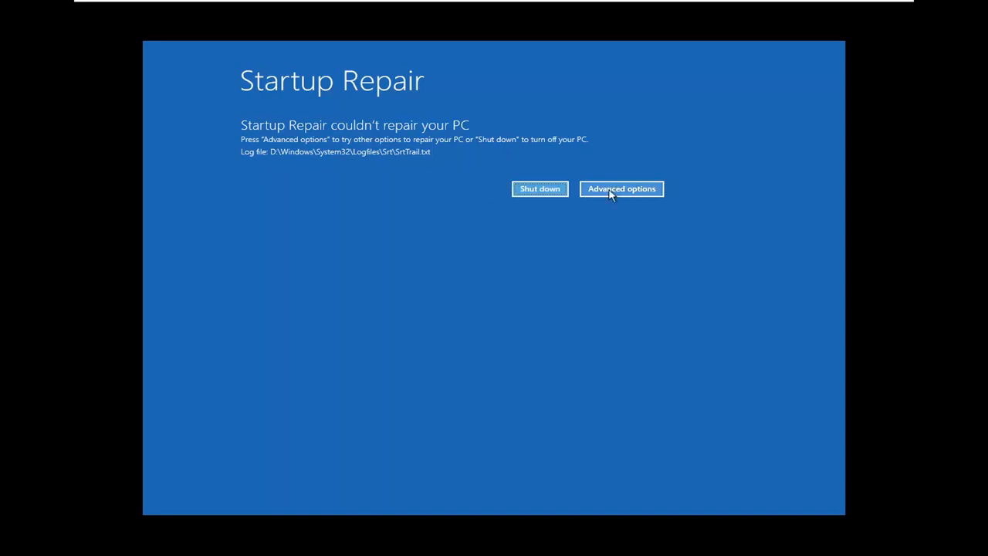
From the Startup Repair screen's Advanced options, choose Continue to exit and boot Windows 10
left_click(621, 188)
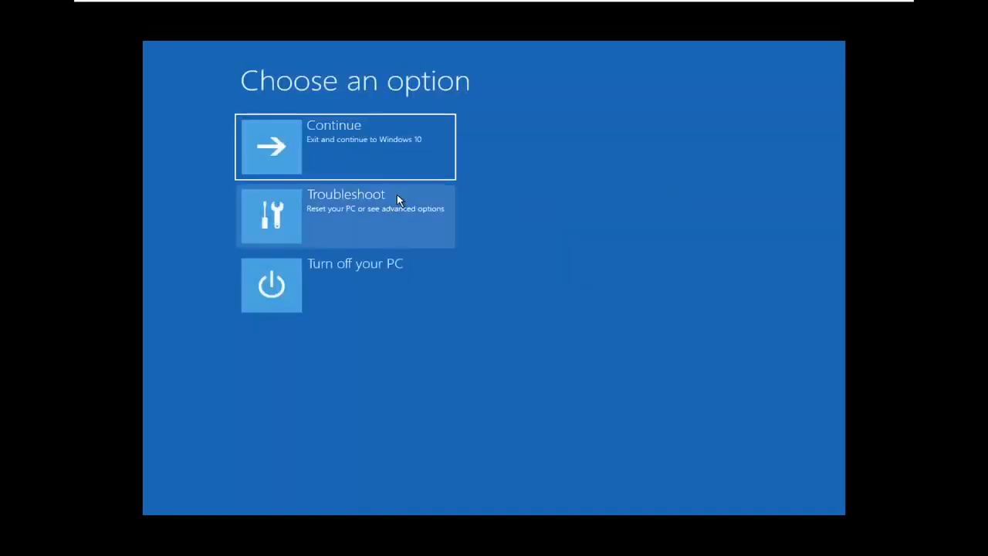
mouse_move(367, 152)
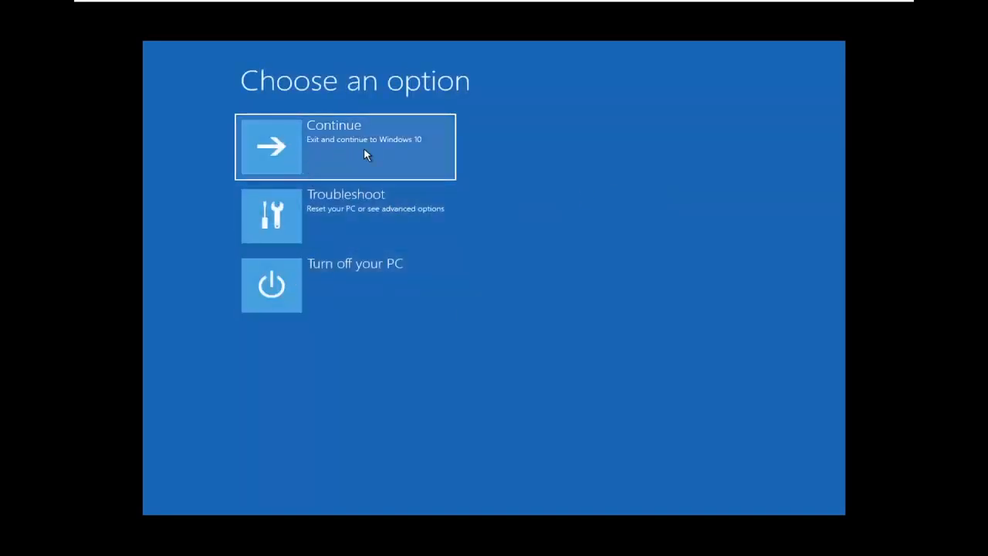
left_click(345, 147)
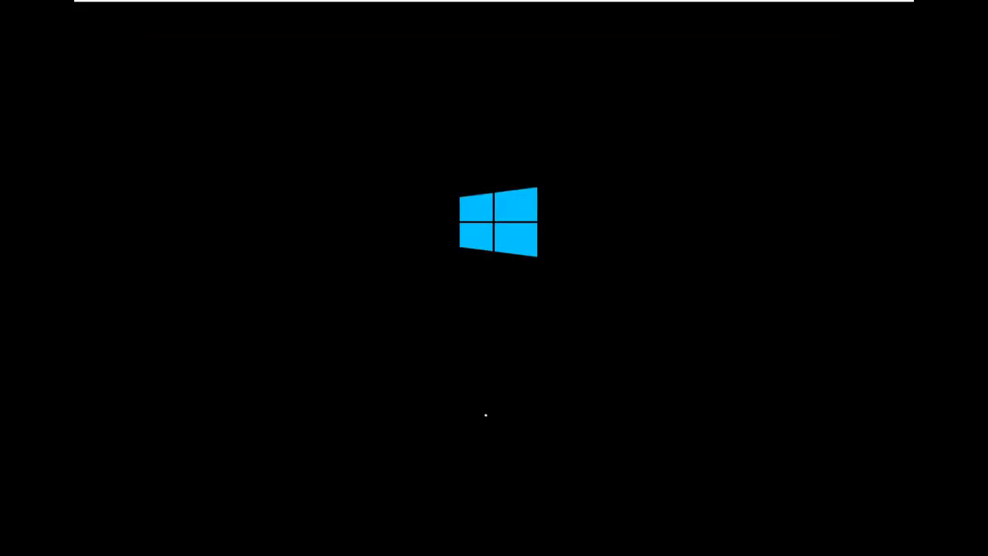